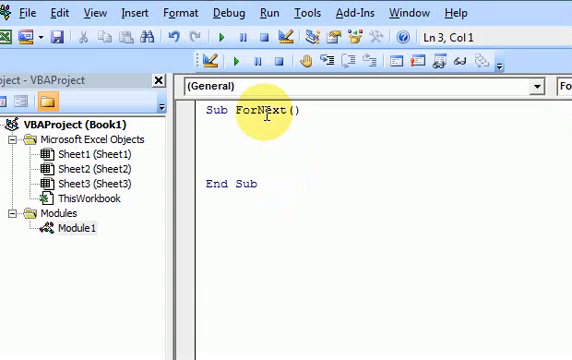
Declare Dim i As Long and write an empty For i = 1 To 10 ... Next i loop.
type("dim")
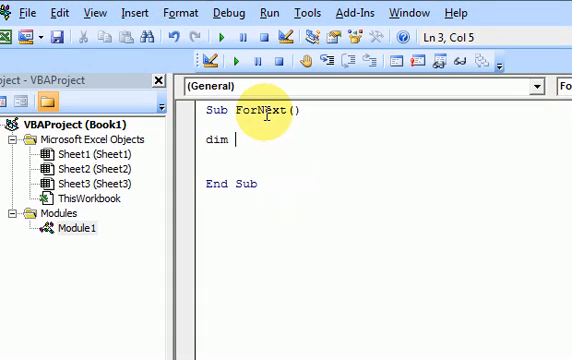
type("i as l")
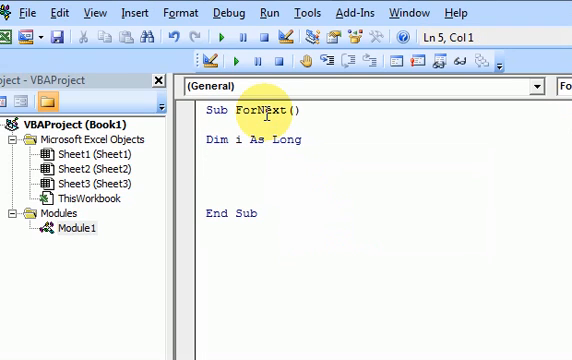
type("for")
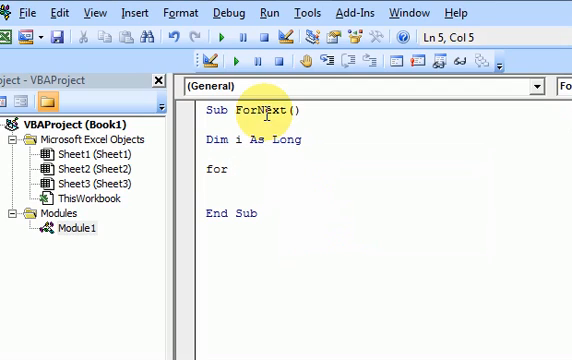
type("i")
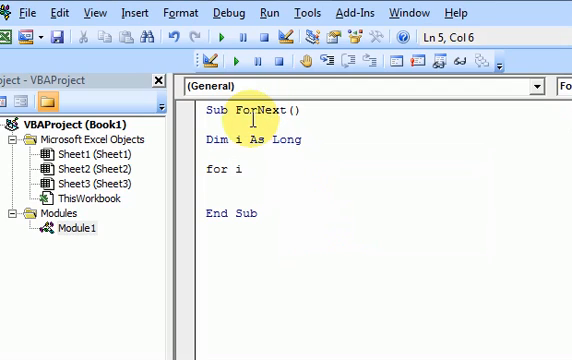
type("=1")
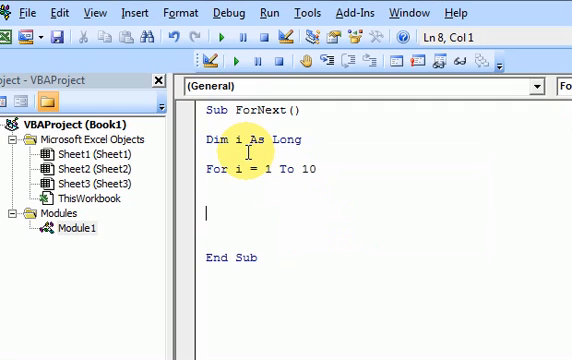
type("next i")
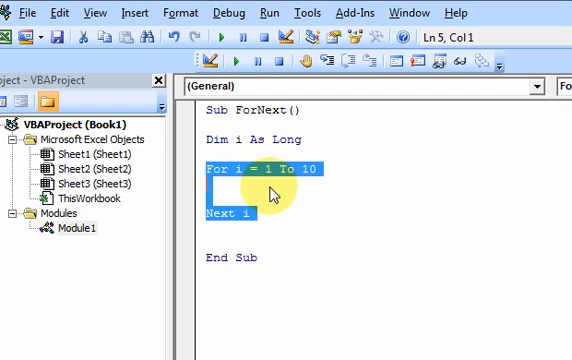
left_click(290, 138)
type(";")
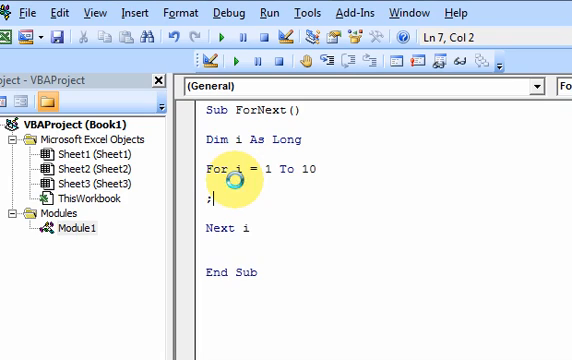
Add a 'do something comment as the first line of the loop body.
key("Backspace")
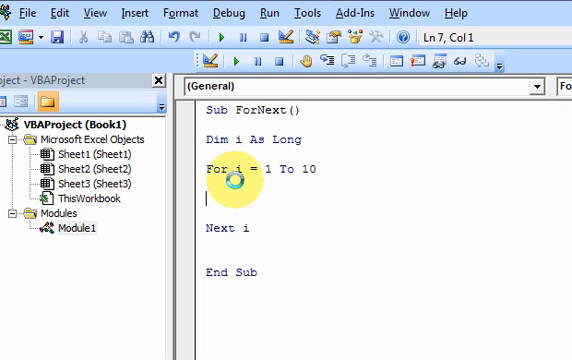
type("'do somet")
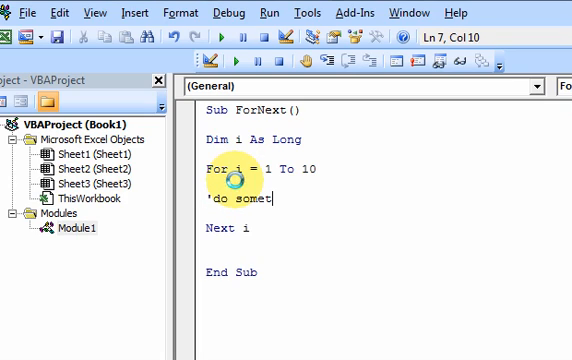
type("hing")
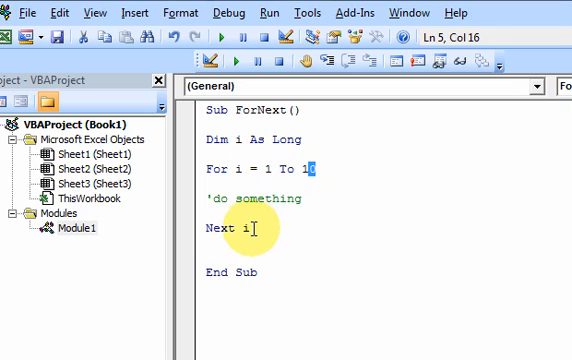
mouse_move(280, 226)
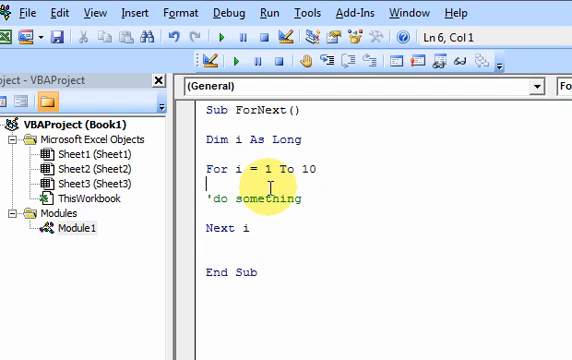
double_click(256, 198)
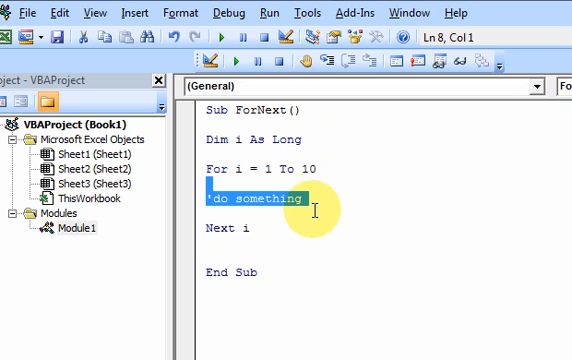
left_click(296, 198)
type("cells(")
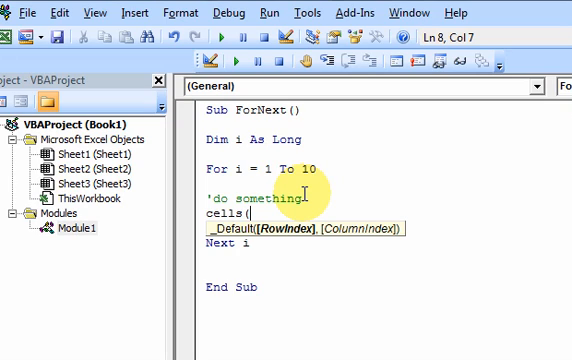
Write Cells(i, 1).Value = i below the comment so each row's first column gets the counter.
type("i")
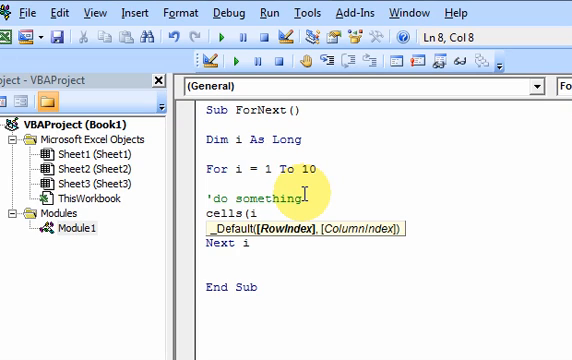
type(",1")
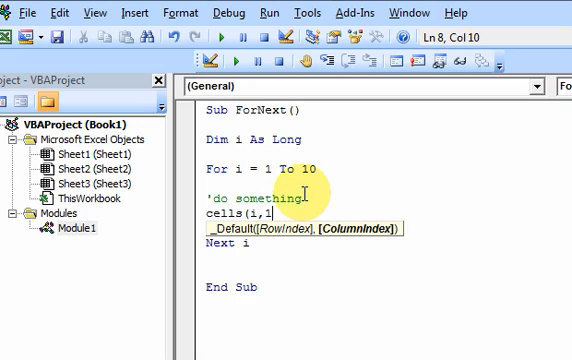
type(")")
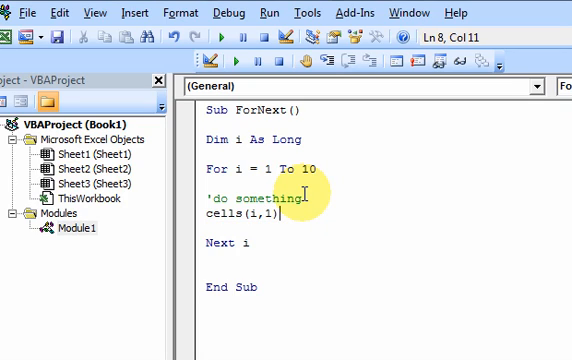
type(".")
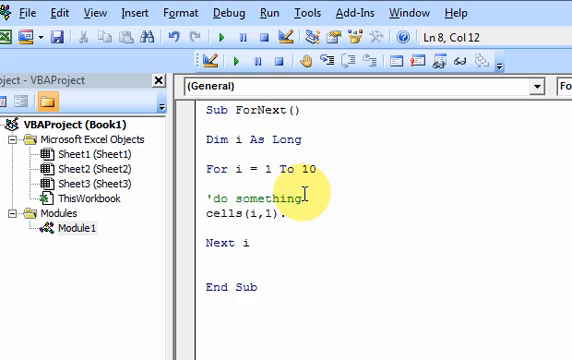
type("value")
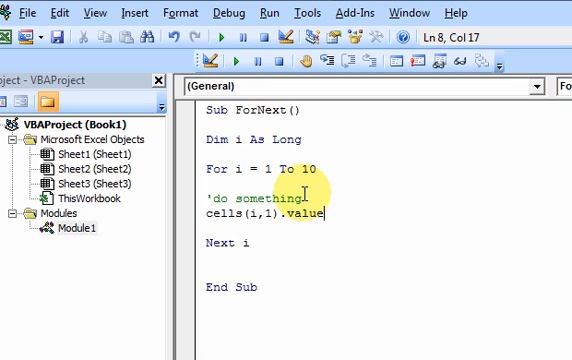
type("= i")
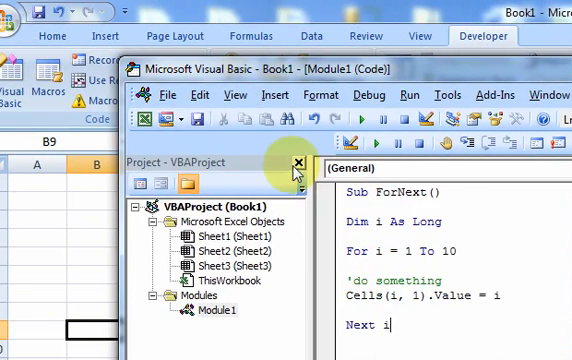
Place the code window beside the worksheet and change the loop's upper limit from 10 to 4.
left_click(298, 170)
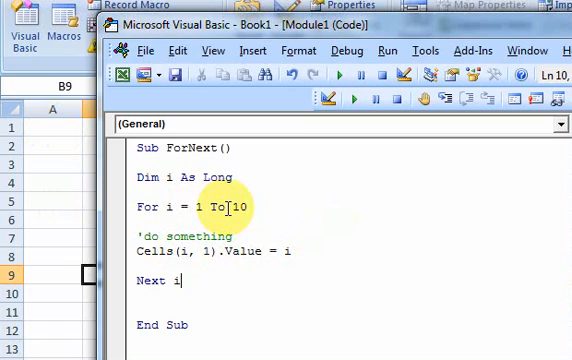
double_click(242, 210)
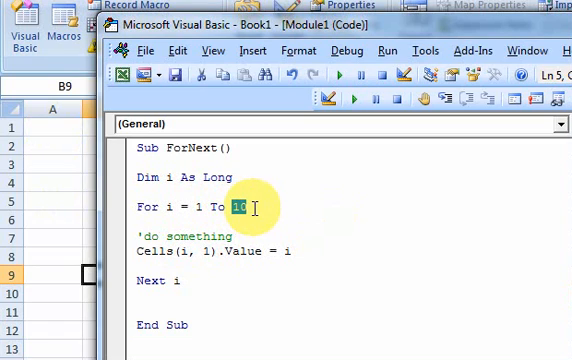
type("4")
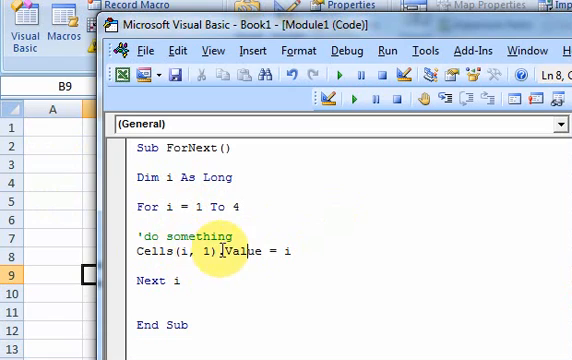
left_click(188, 252)
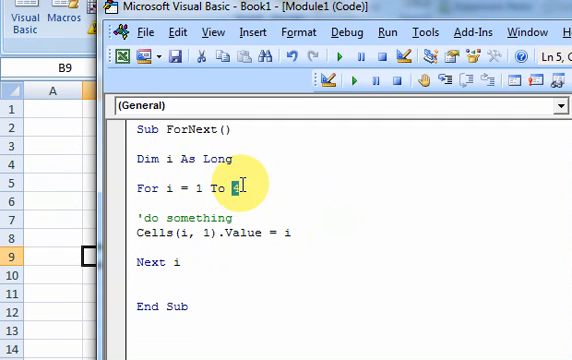
mouse_move(178, 234)
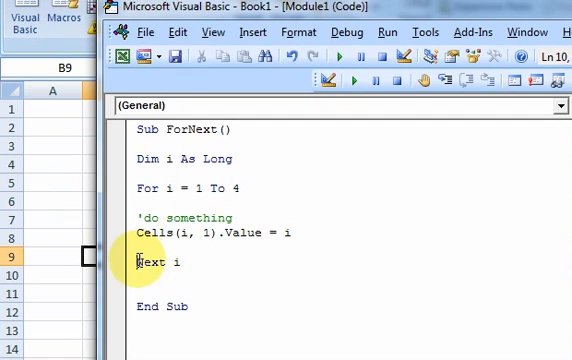
double_click(150, 264)
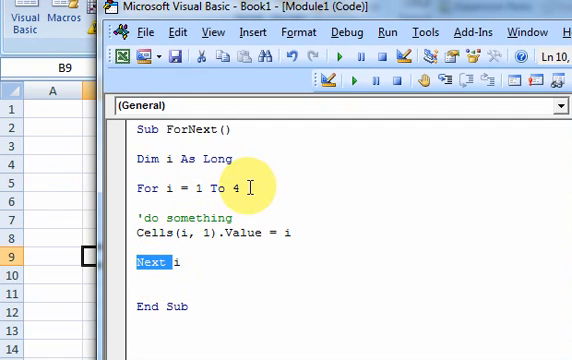
mouse_move(266, 166)
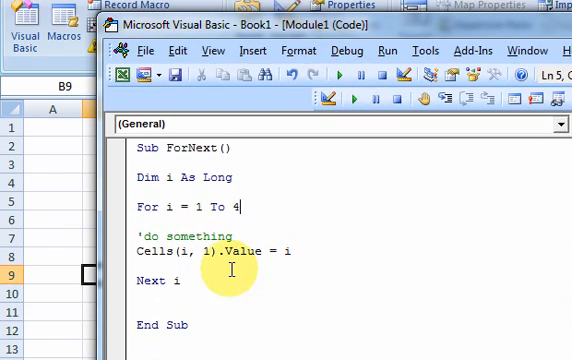
Step through the loop's first pass so A1 receives 1.
double_click(168, 206)
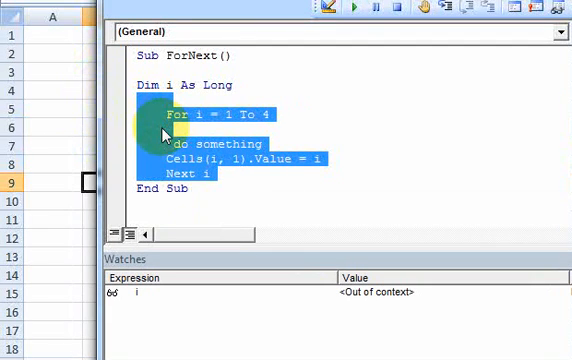
mouse_move(290, 96)
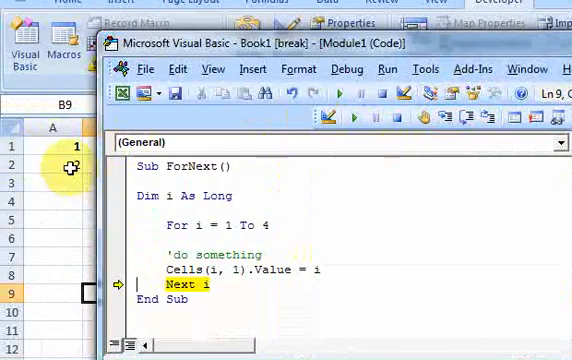
Advance the macro to its next line while watching i.
left_click(392, 116)
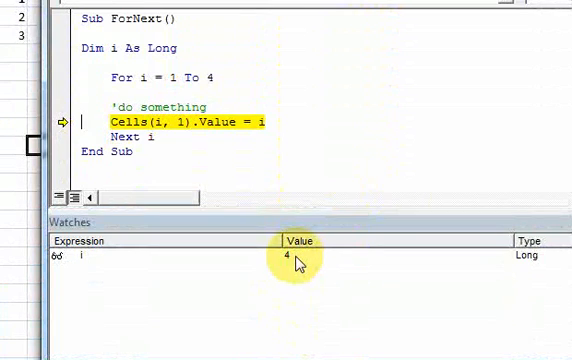
mouse_move(172, 172)
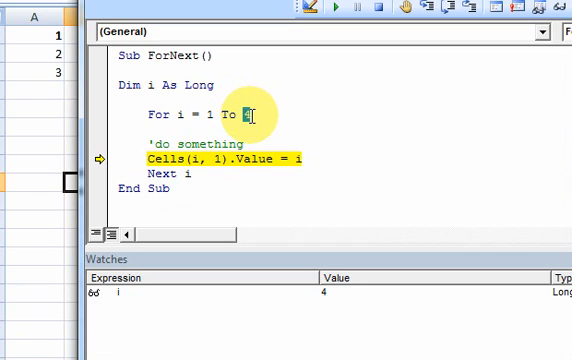
mouse_move(308, 244)
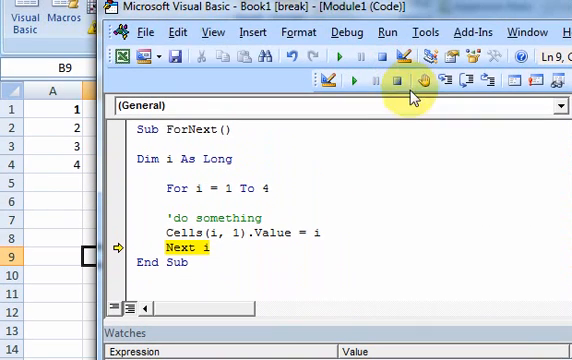
mouse_move(260, 232)
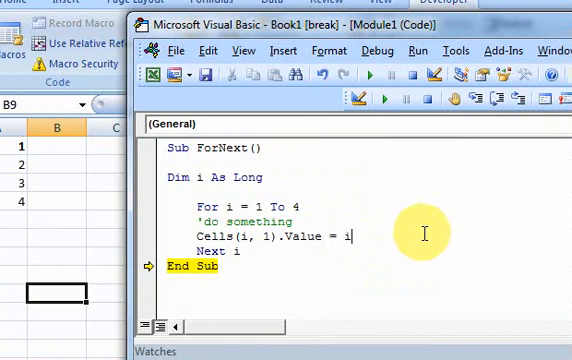
mouse_move(420, 236)
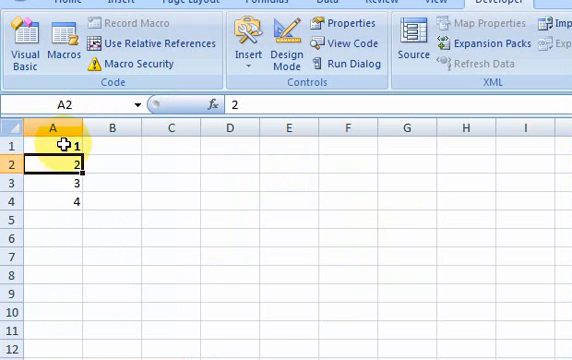
Enter the names bob, jim and joe into A1:A3 and clear A4.
type("bob")
type("jim")
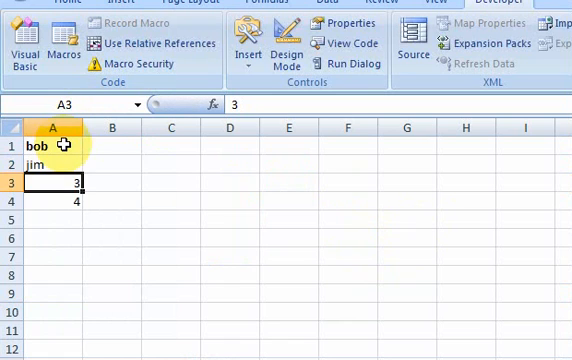
type("joe")
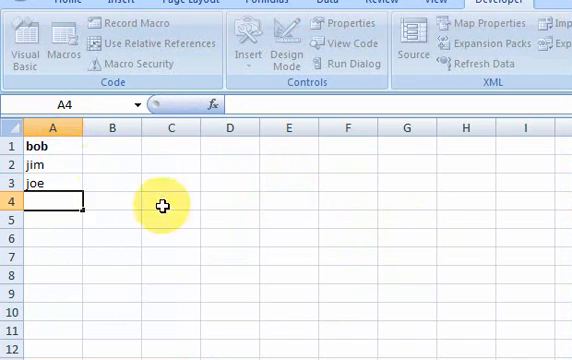
scroll("down", 3)
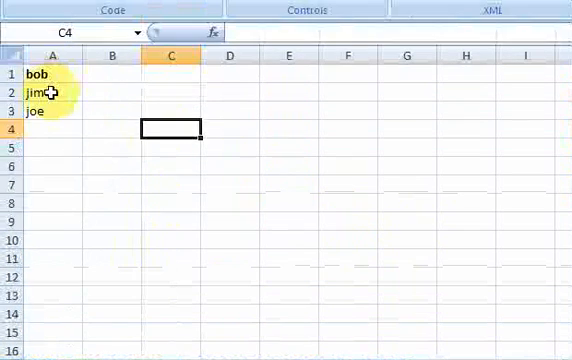
scroll("down", 3)
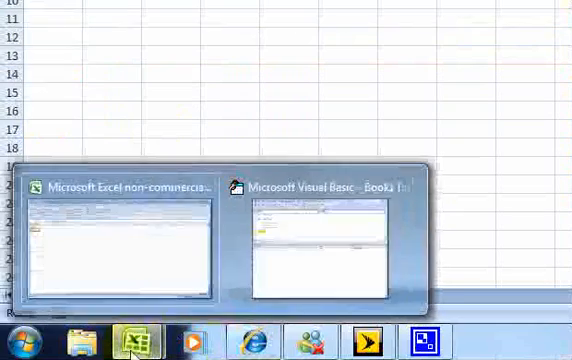
Set the loop to 1 To 3 and add If Cells(i, 1).Value = "jim" Then Exit For, then step into it.
left_click(310, 240)
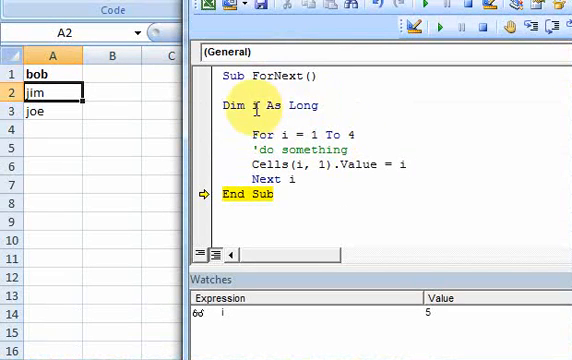
mouse_move(210, 150)
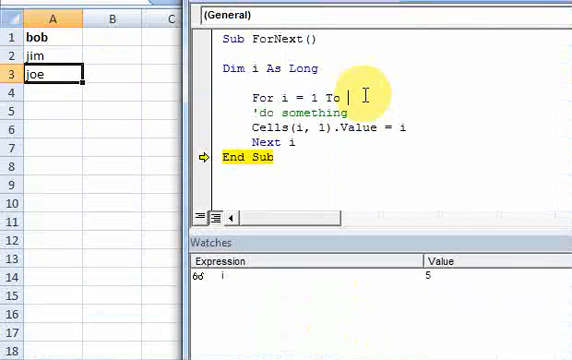
type("3")
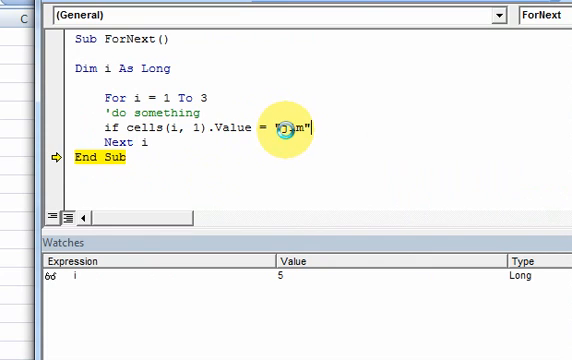
type("then")
type("Exit For")
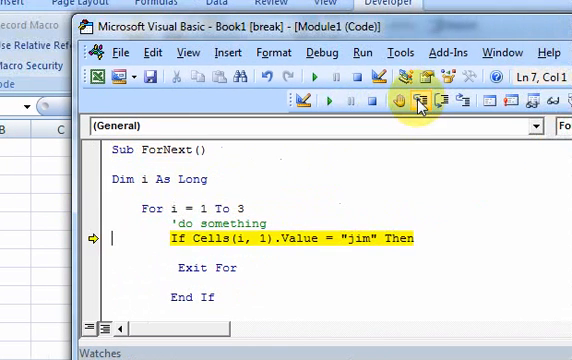
left_click(416, 100)
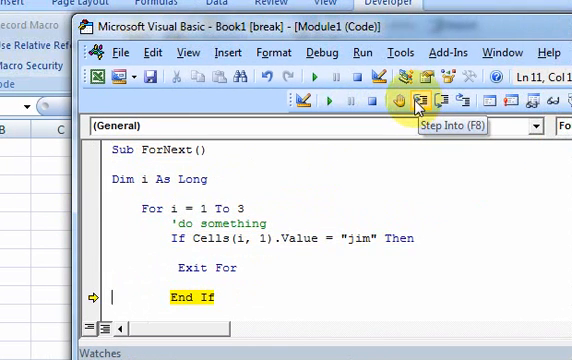
mouse_move(376, 100)
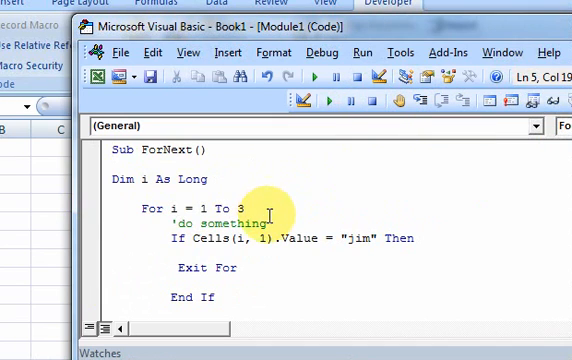
Insert Cells(i, 1).Select in the loop and step until Exit For fires at jim in A2.
double_click(300, 238)
type("Cells(i, 1).Select")
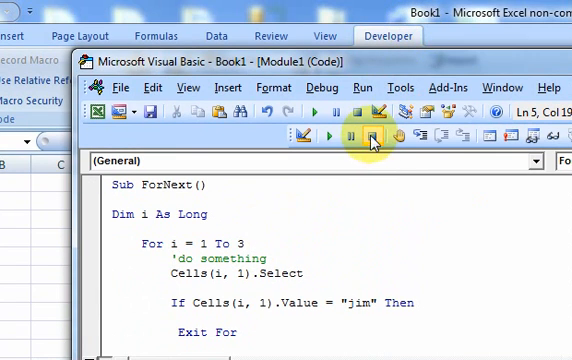
left_click(328, 138)
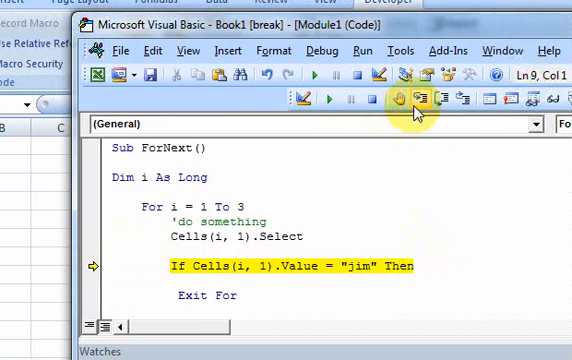
left_click(420, 98)
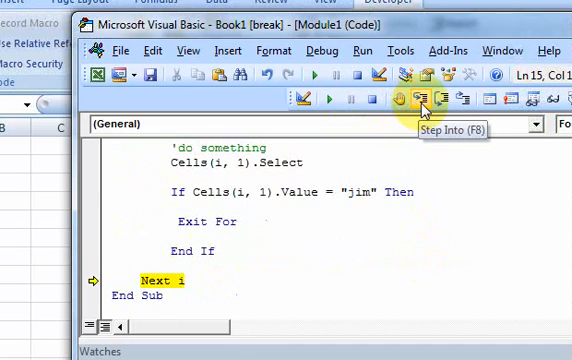
left_click(420, 96)
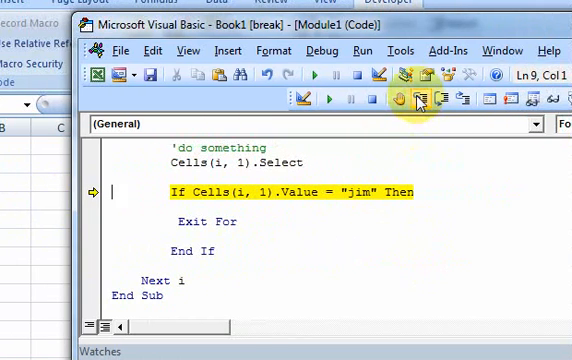
left_click(416, 98)
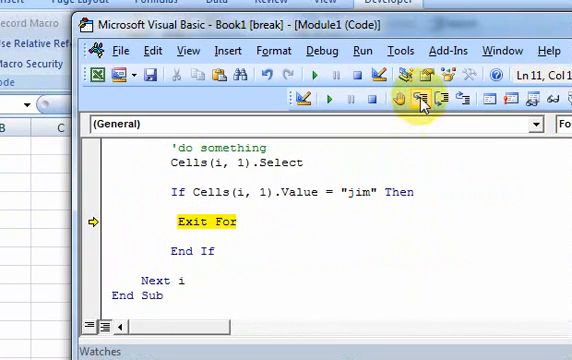
left_click(416, 100)
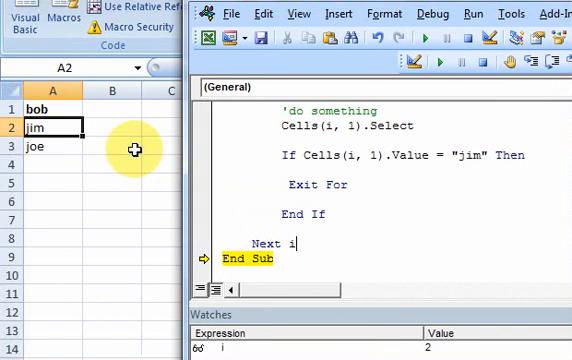
mouse_move(318, 90)
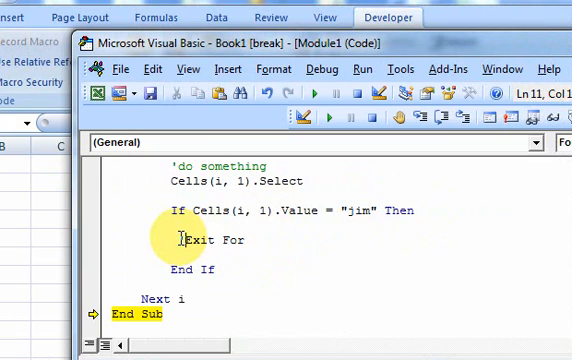
Write Cells(i, 1).Interior.ColorIndex = 3 in the jim branch, leaving Exit For commented out.
type("cells")
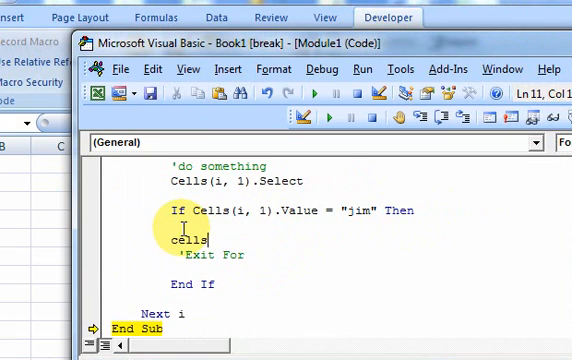
type("(i")
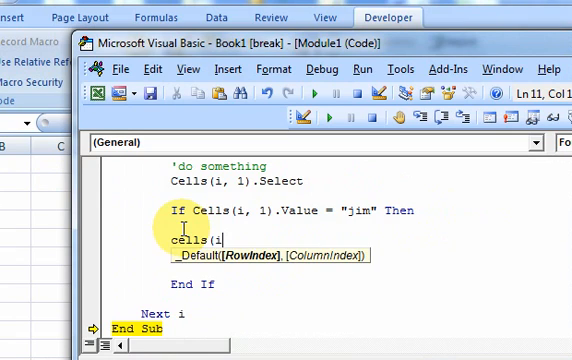
type(",1")
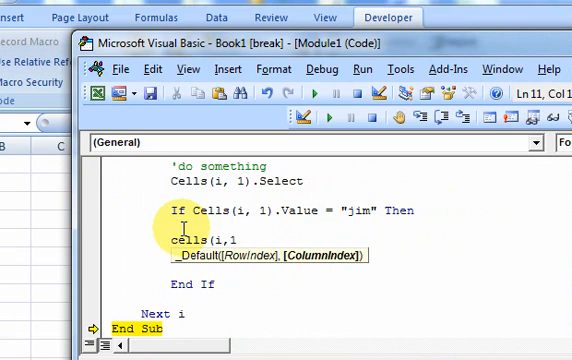
type(").in")
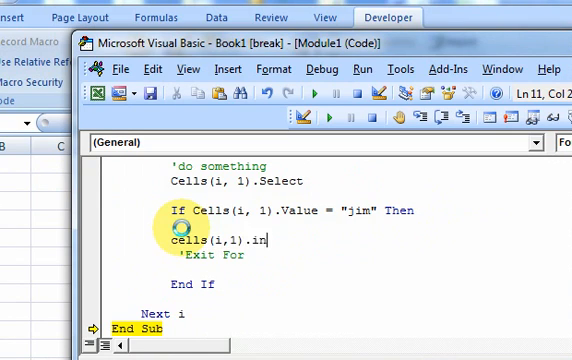
key("BackSpace")
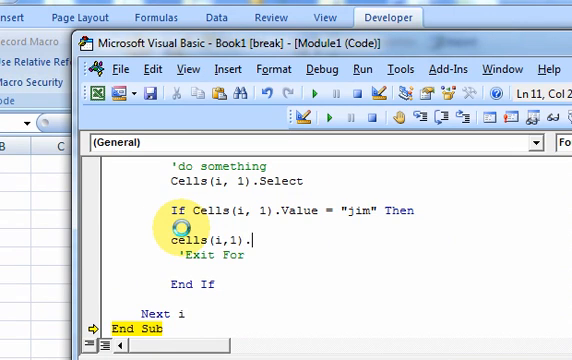
type("interior.ColorIndex = 5")
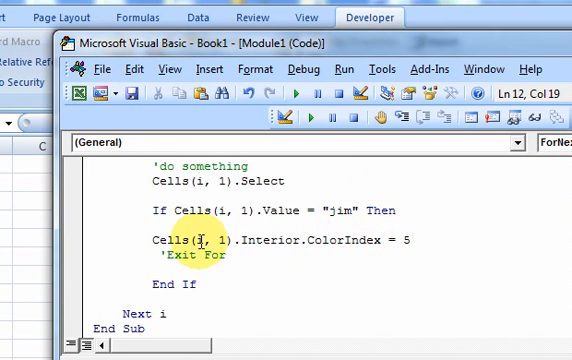
mouse_move(326, 212)
type("3")
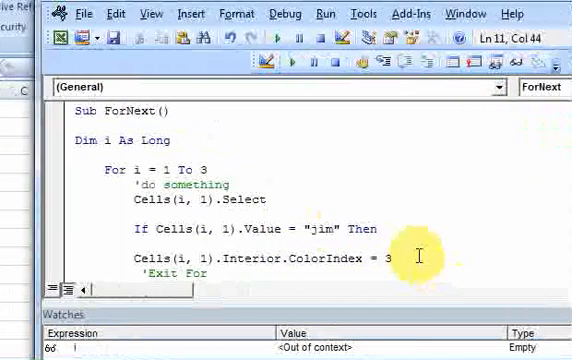
left_click(228, 262)
type("End If")
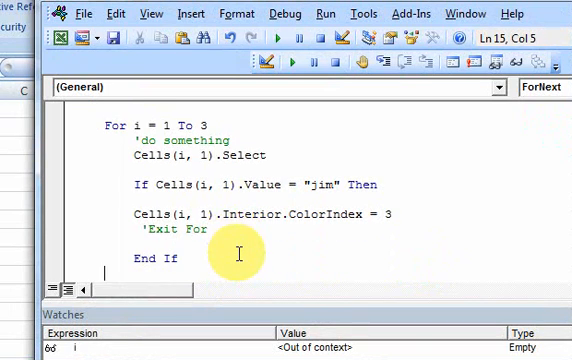
mouse_move(190, 232)
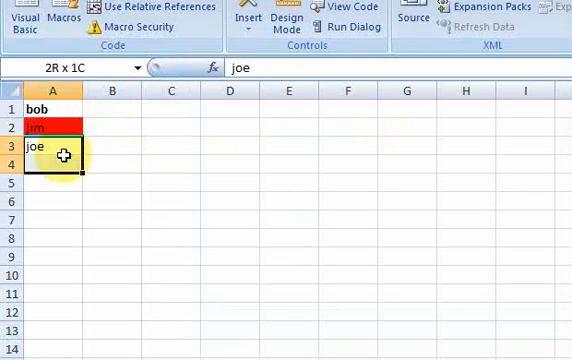
Replace the fixed limit 3 with Cells(Rows.Count, 1).End(xlUp).Row as the loop's upper bound.
left_click(40, 148)
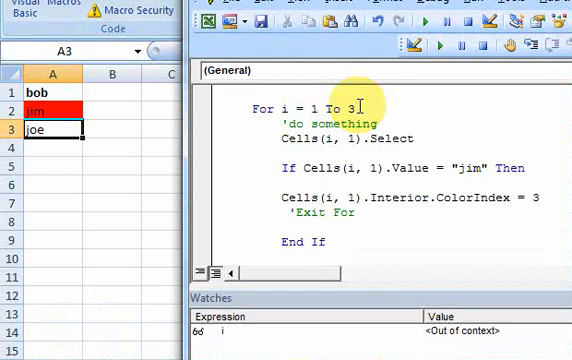
key("Backspace")
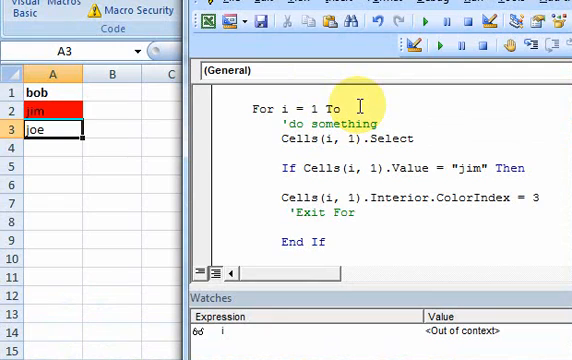
type("Celle")
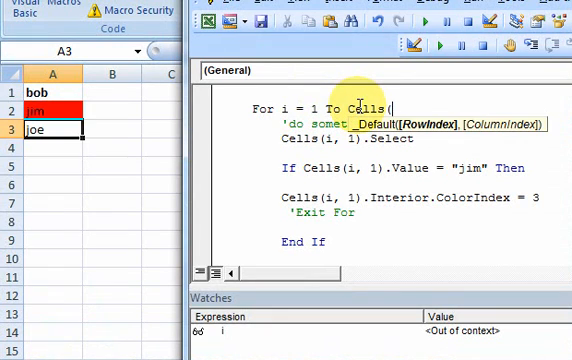
type("Rows.Count,")
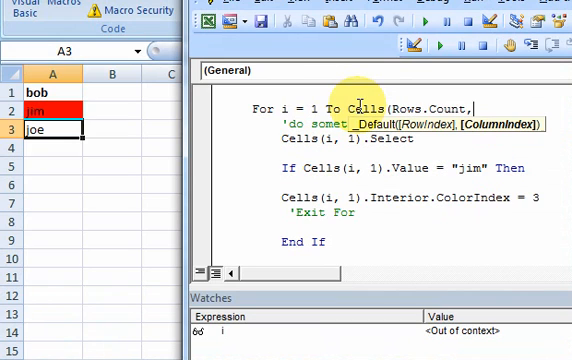
type("1)")
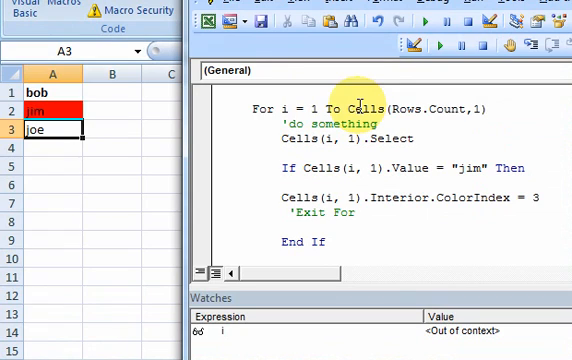
type(".end(")
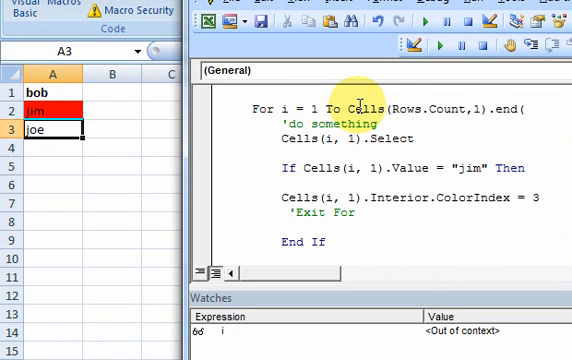
type("xl")
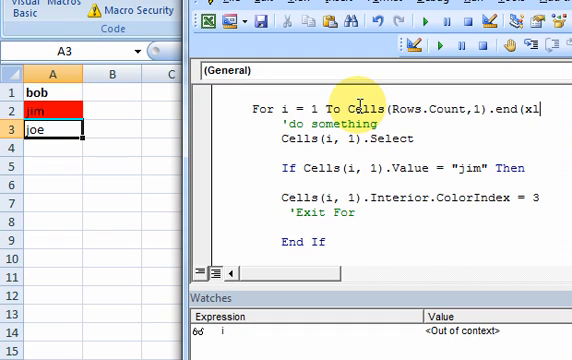
type("up)")
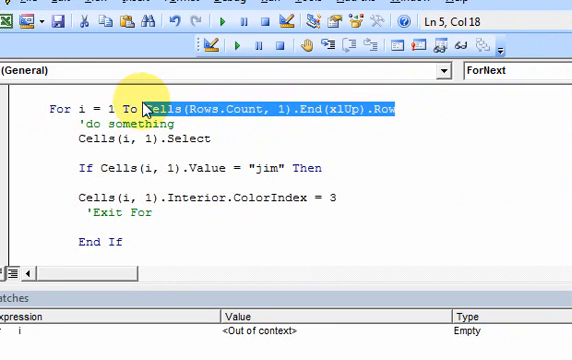
Declare lastrow As Integer, assign it Cells(Rows.Count, 1).End(xlUp).Row, and loop To lastrow.
type("dim")
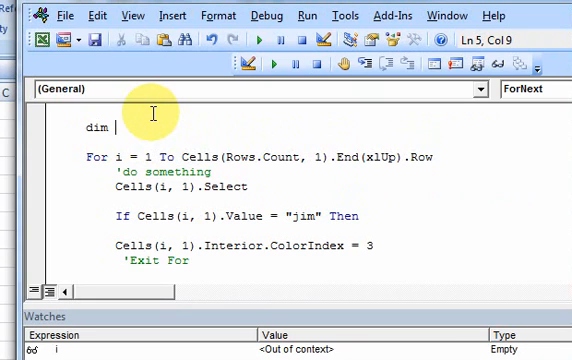
type("lastrow as integer")
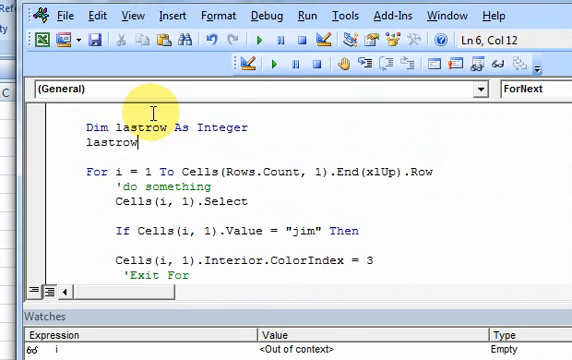
type("= Cells(Rows.Count, 1).End(xlUp).Row")
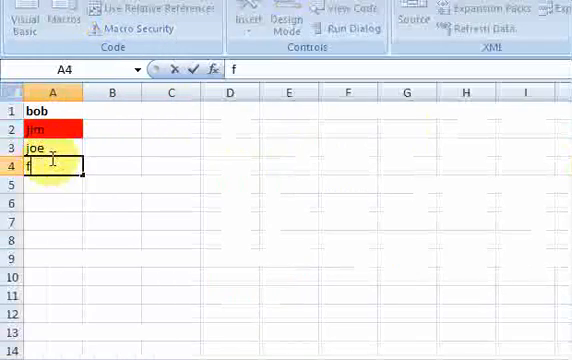
scroll("down", 3)
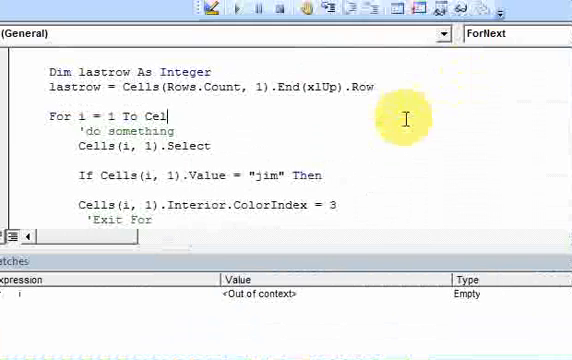
type("last")
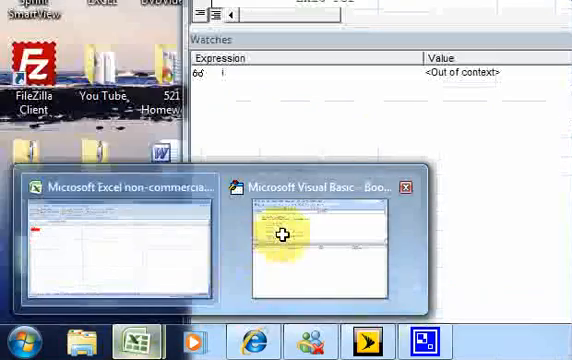
Back in the code window, set the If value to "f" and ColorIndex to 7, then run the macro.
left_click(320, 236)
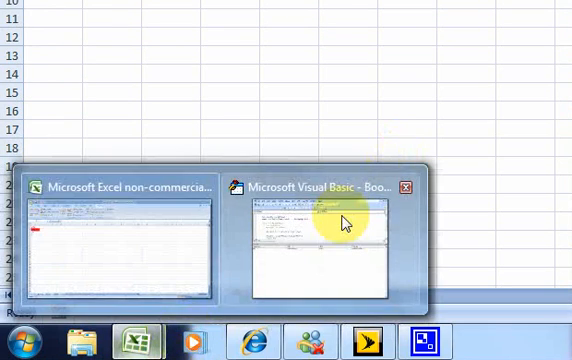
left_click(316, 244)
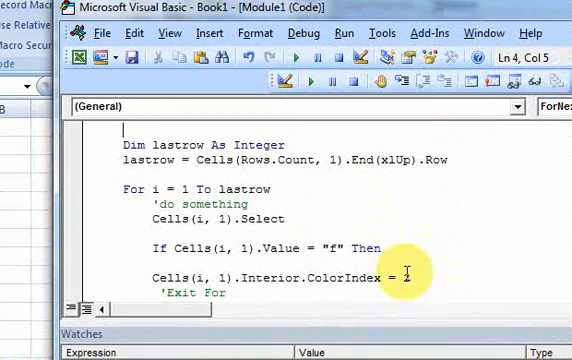
type("7")
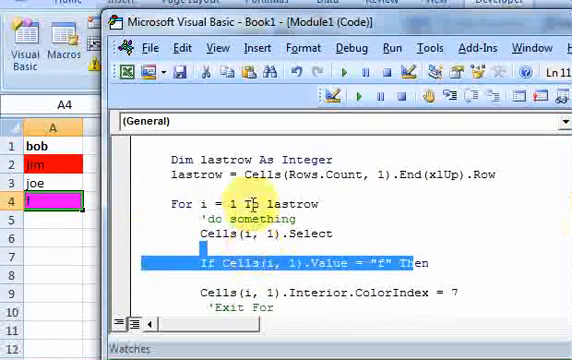
mouse_move(216, 170)
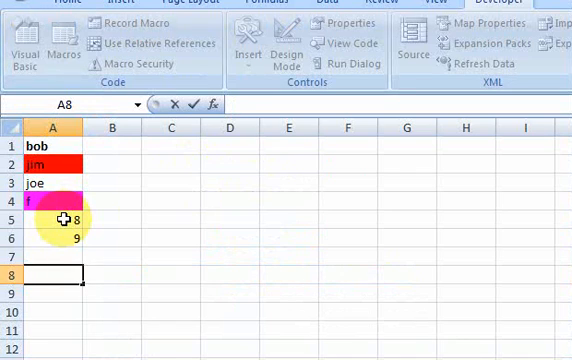
Extend column A, add a watch on lastrow, and change the If test value to "ted".
type("h")
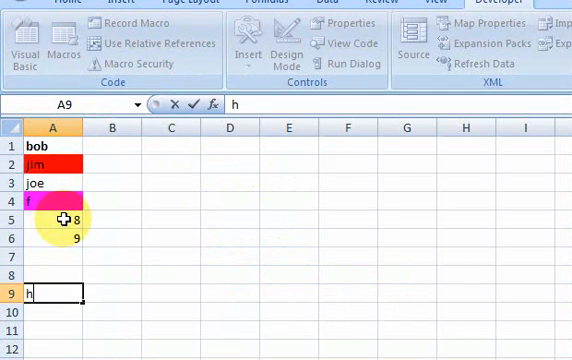
type("o")
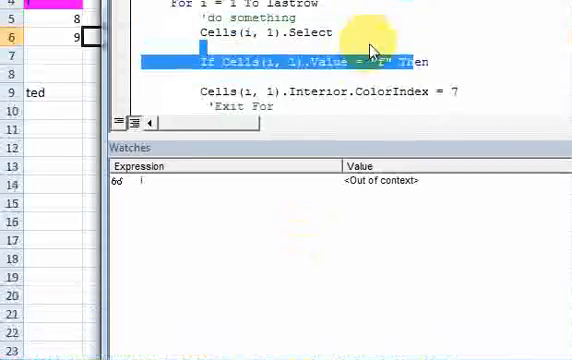
scroll("up", 3)
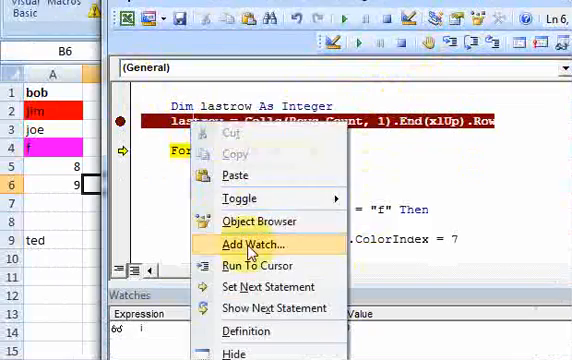
left_click(252, 244)
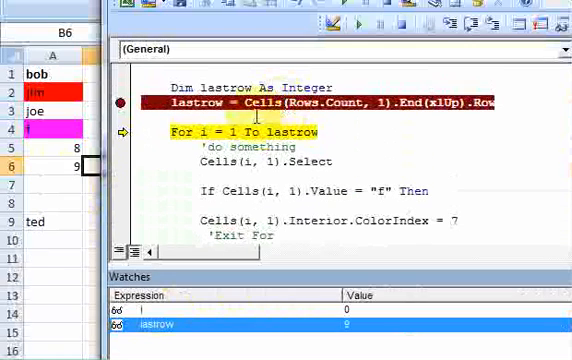
mouse_move(64, 92)
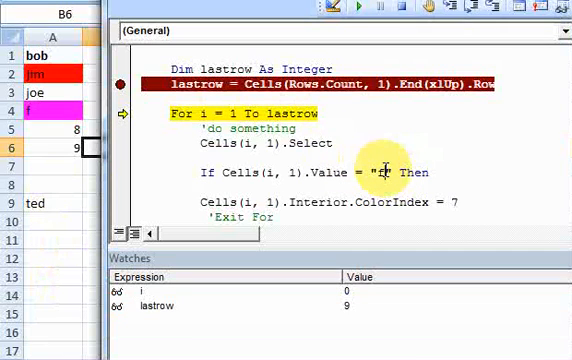
type("ed")
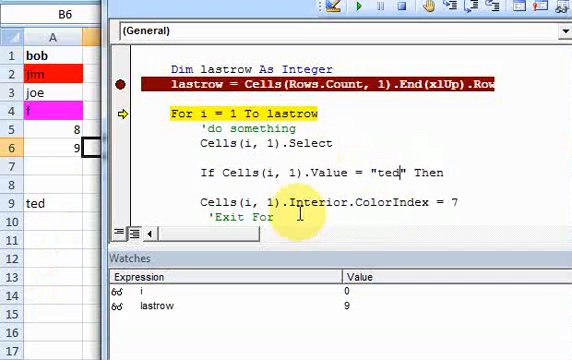